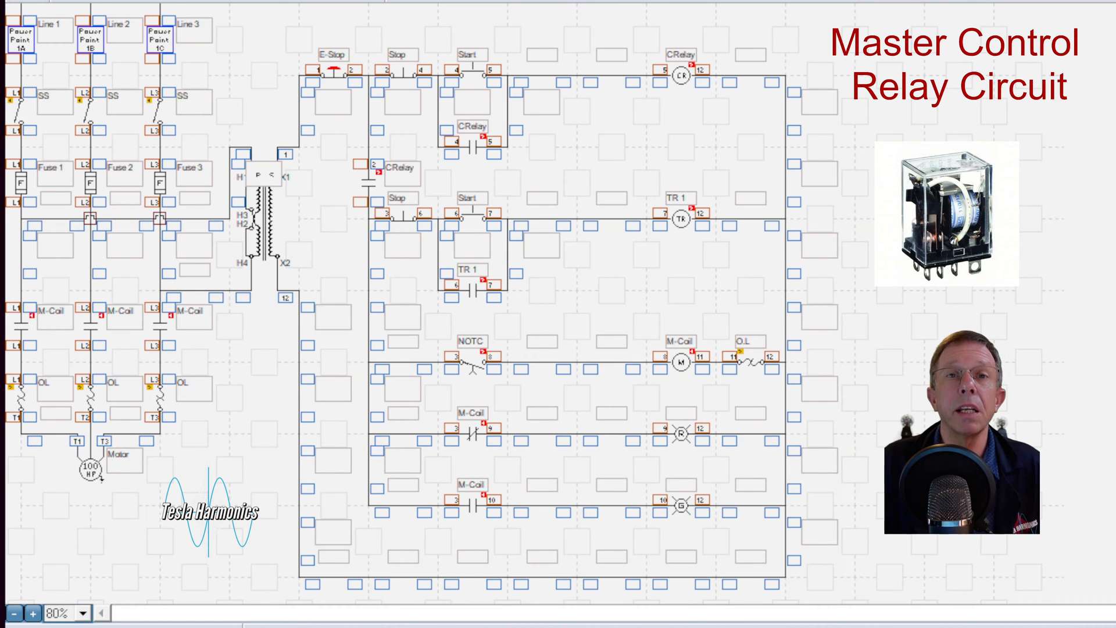
{"action": "mouse_move", "coordinate": [276, 10]}
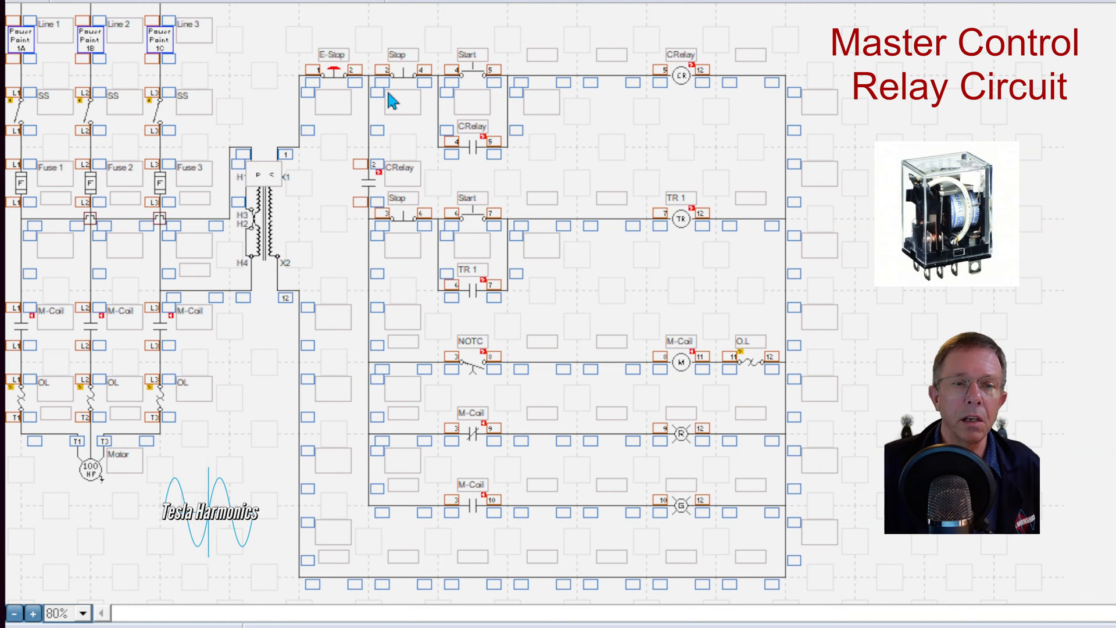
{"action": "mouse_move", "coordinate": [370, 208]}
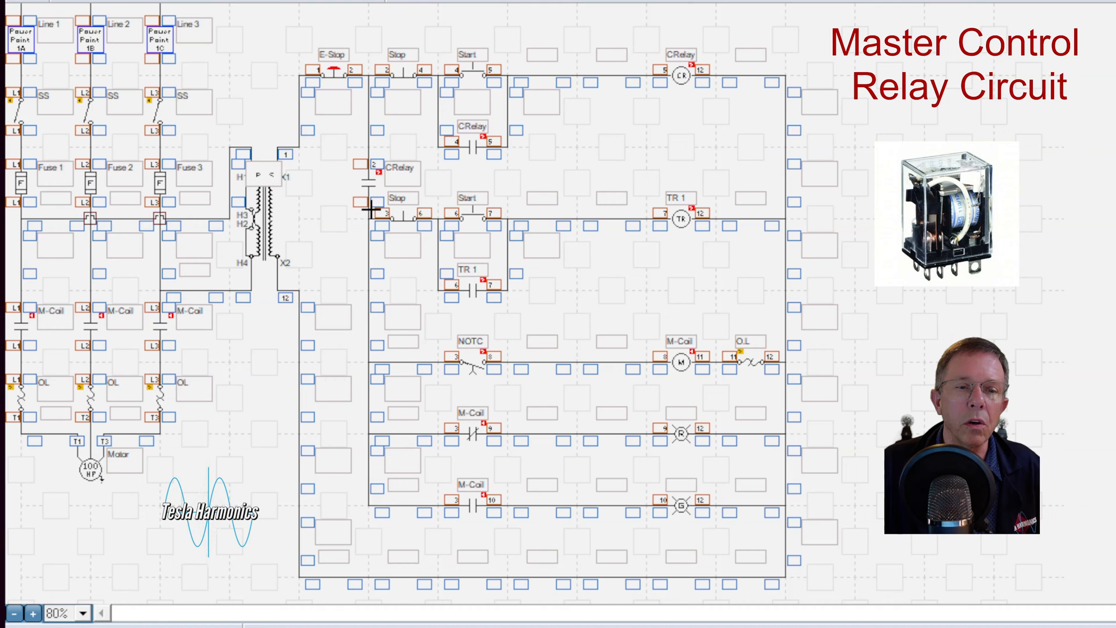
Start the simulation so power reaches the master control relay rung and lights the red lamp
{"action": "left_click", "coordinate": [370, 186]}
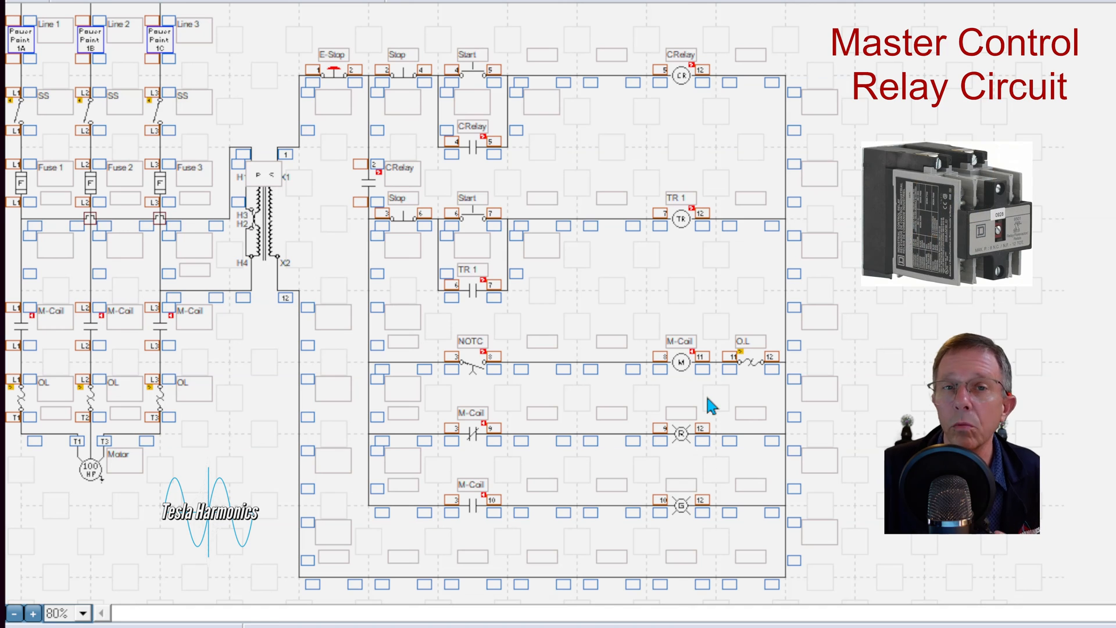
{"action": "mouse_move", "coordinate": [655, 392]}
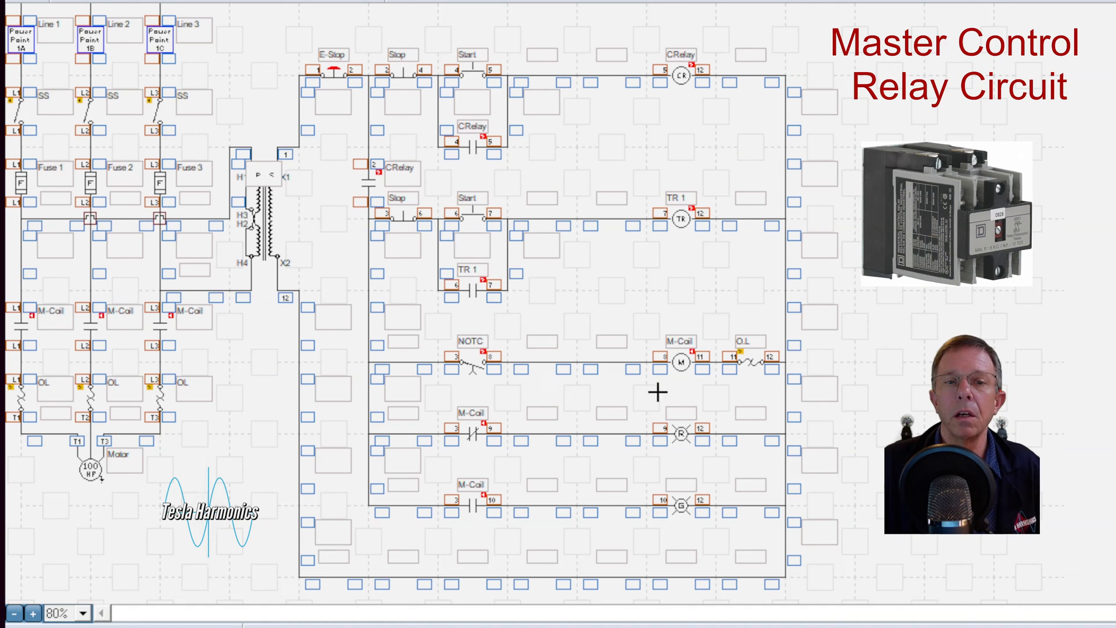
{"action": "left_click", "coordinate": [399, 214]}
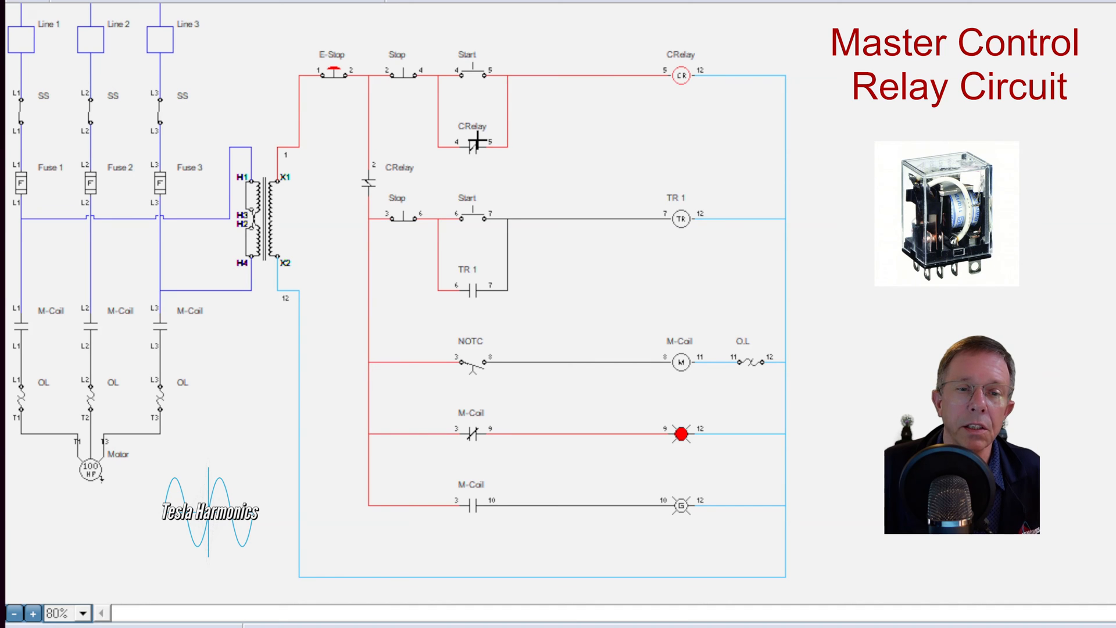
{"action": "mouse_move", "coordinate": [365, 184]}
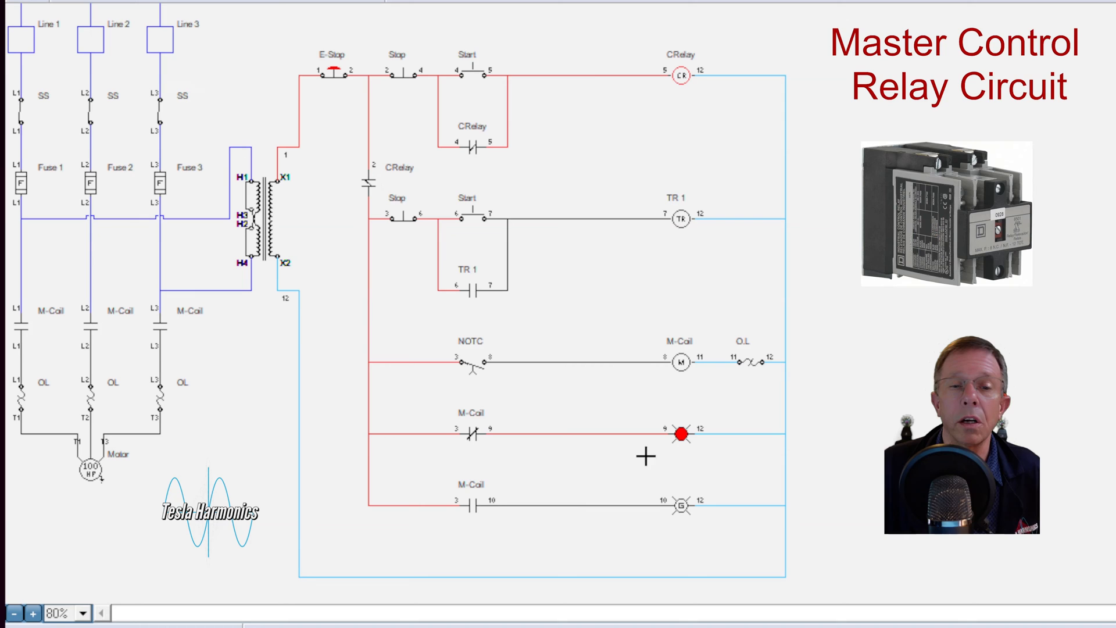
{"action": "mouse_move", "coordinate": [530, 214]}
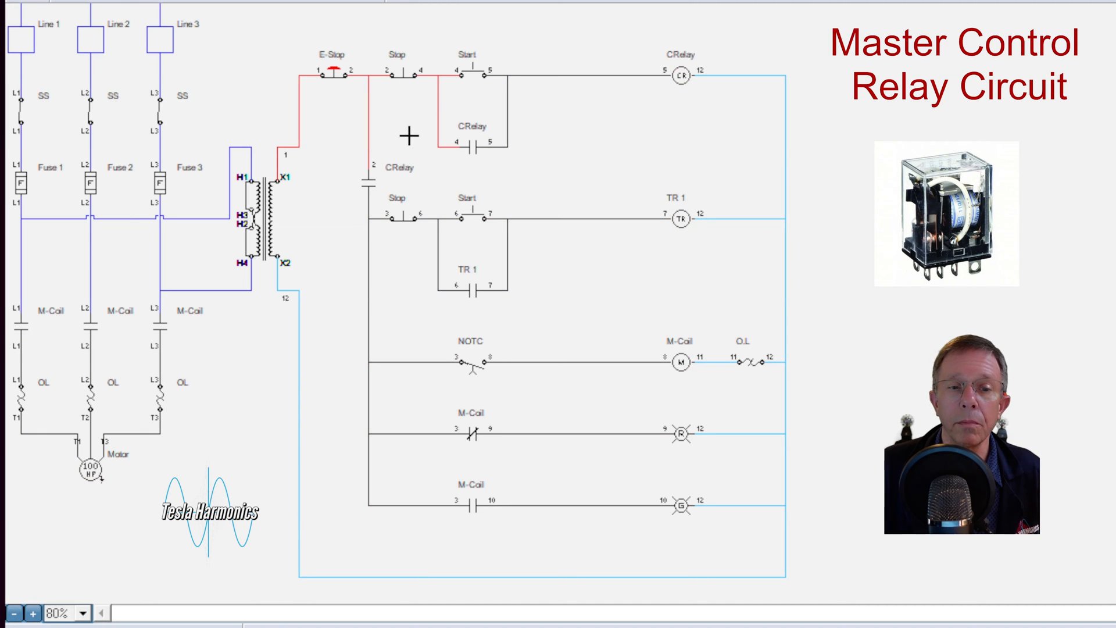
{"action": "mouse_move", "coordinate": [480, 85]}
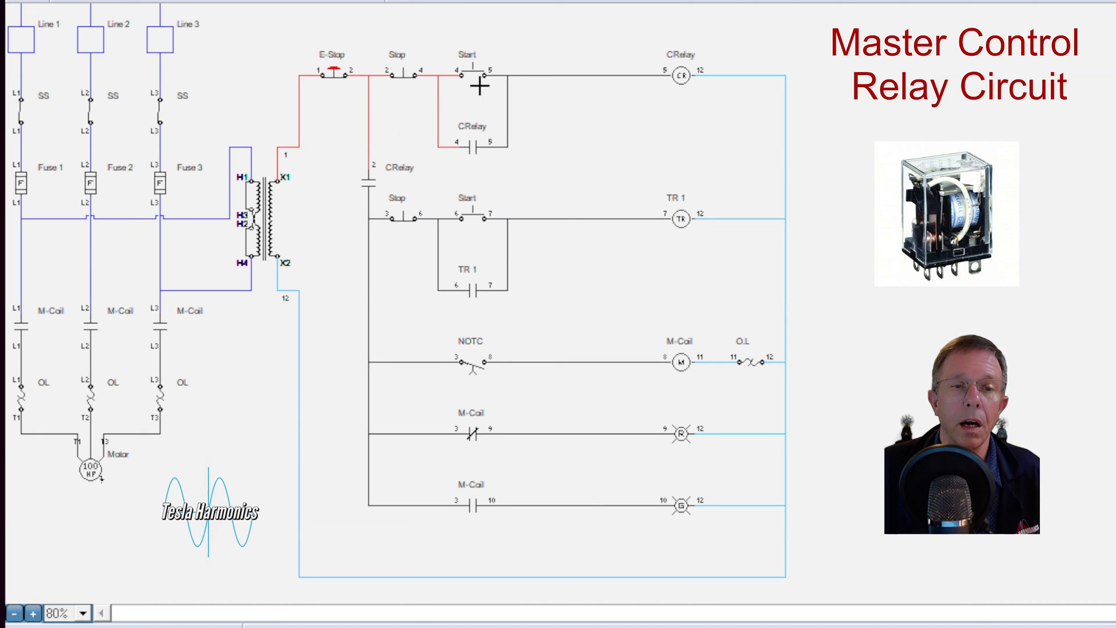
Energize CRelay with the Start pushbutton, then trip the E-Stop so every rung and the lamp de-energize
{"action": "left_click", "coordinate": [354, 75]}
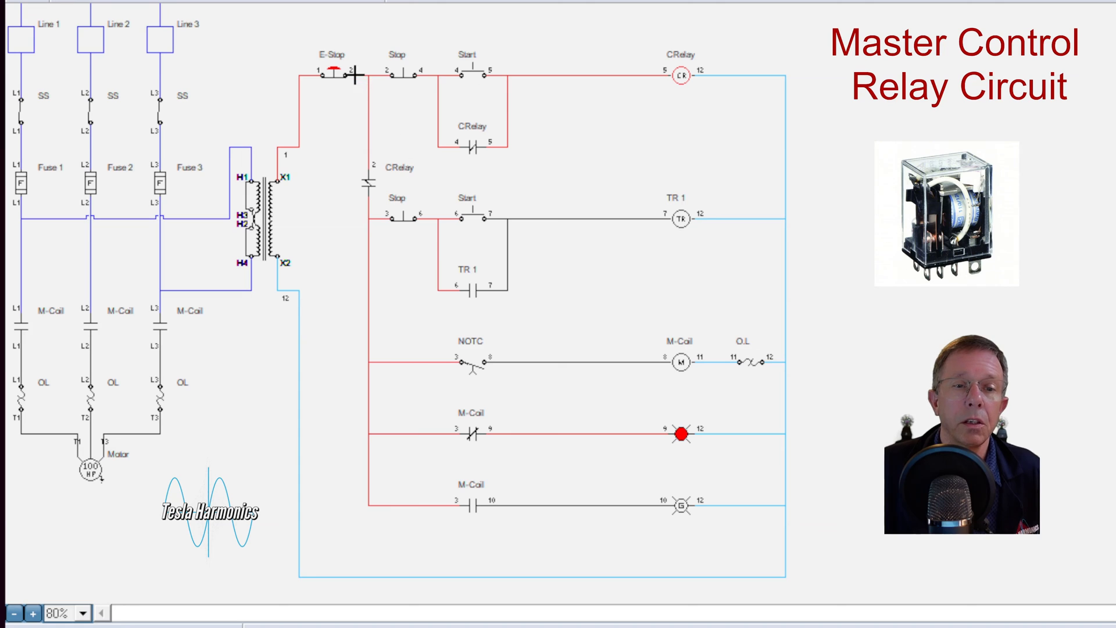
{"action": "left_click", "coordinate": [331, 73]}
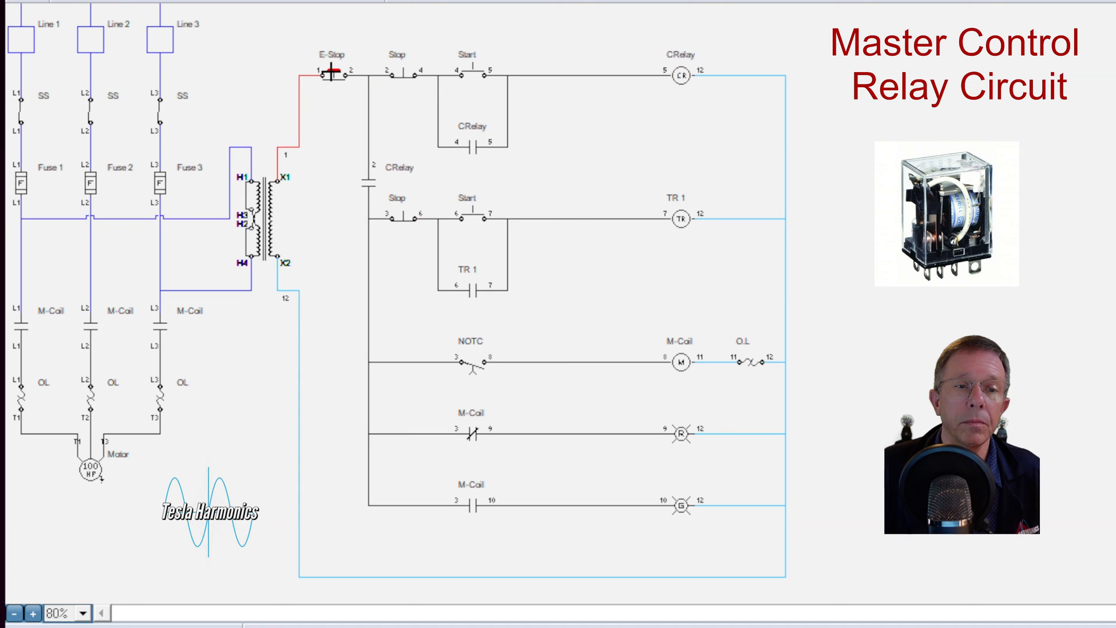